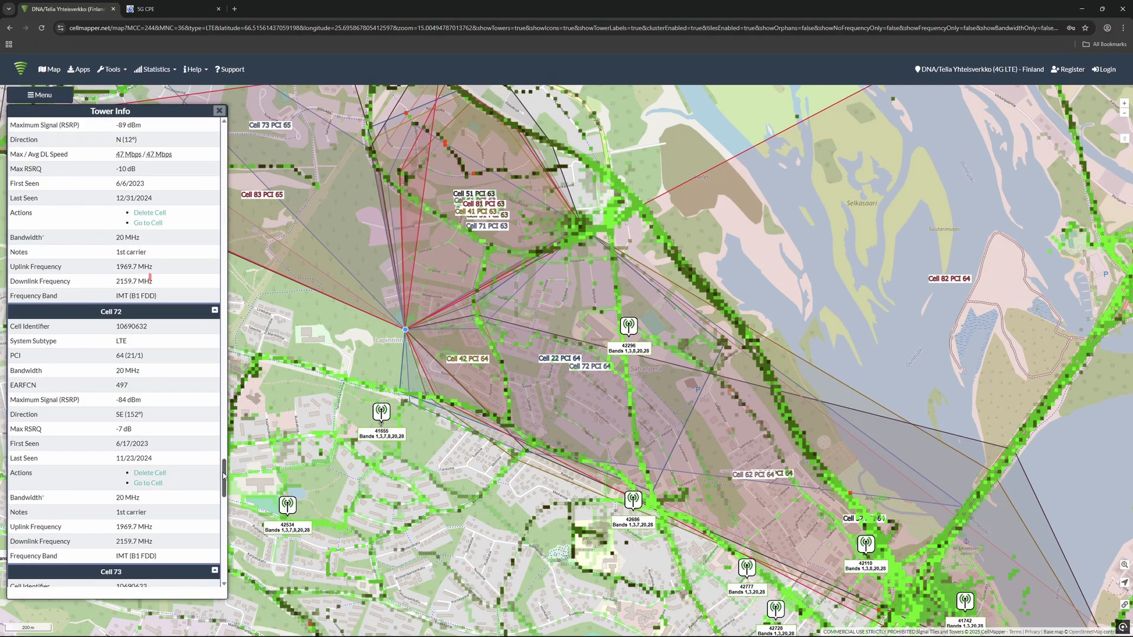
- Log in to Developer options on the modem admin page and reach Band selection
{"action": "scroll", "scroll_direction": "down", "scroll_amount": 3}
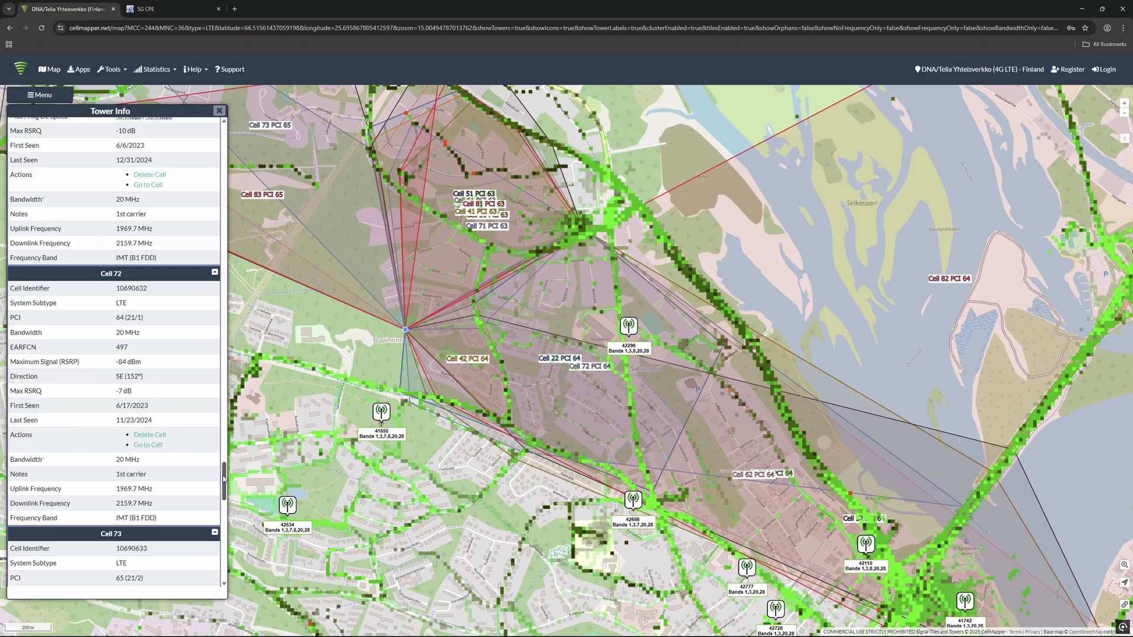
{"action": "scroll", "scroll_direction": "down", "scroll_amount": 3}
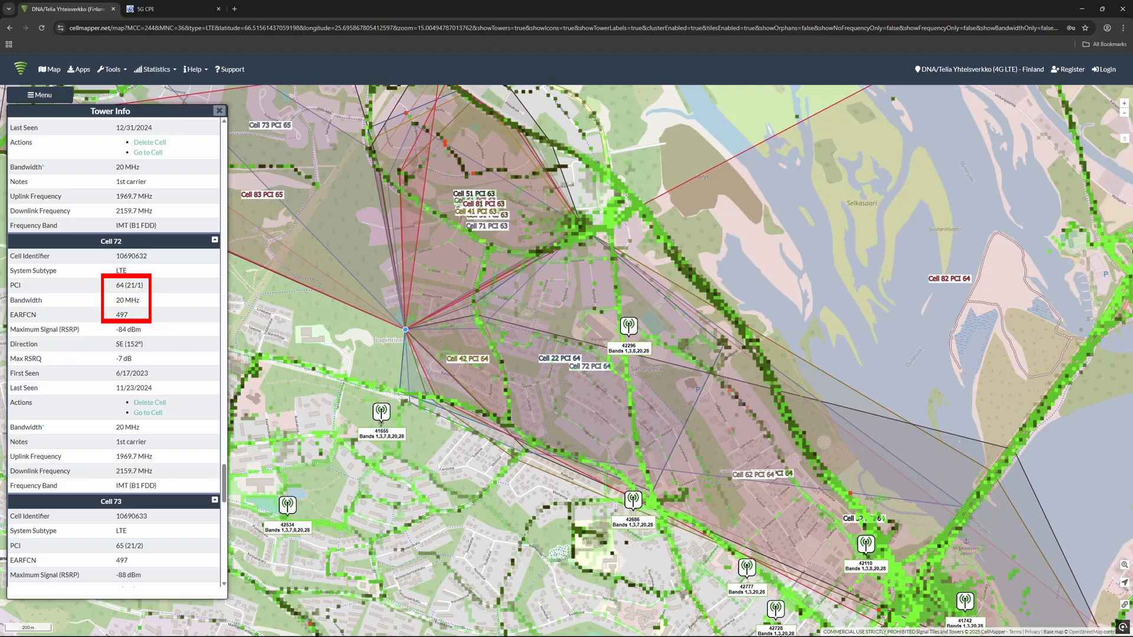
{"action": "left_click", "coordinate": [171, 8]}
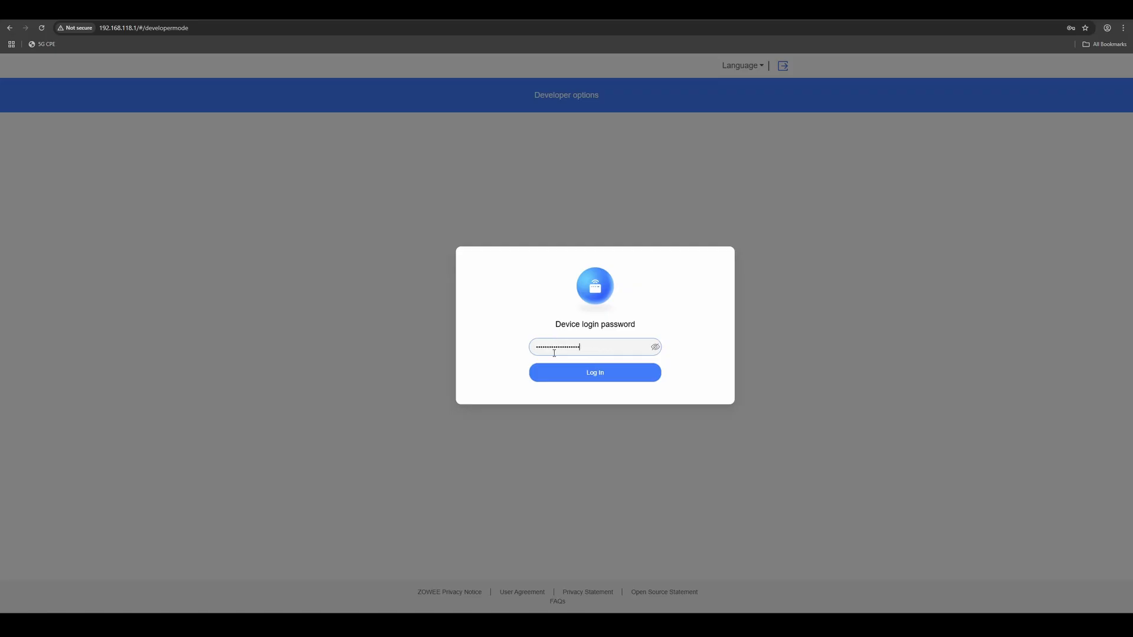
{"action": "left_click", "coordinate": [594, 372]}
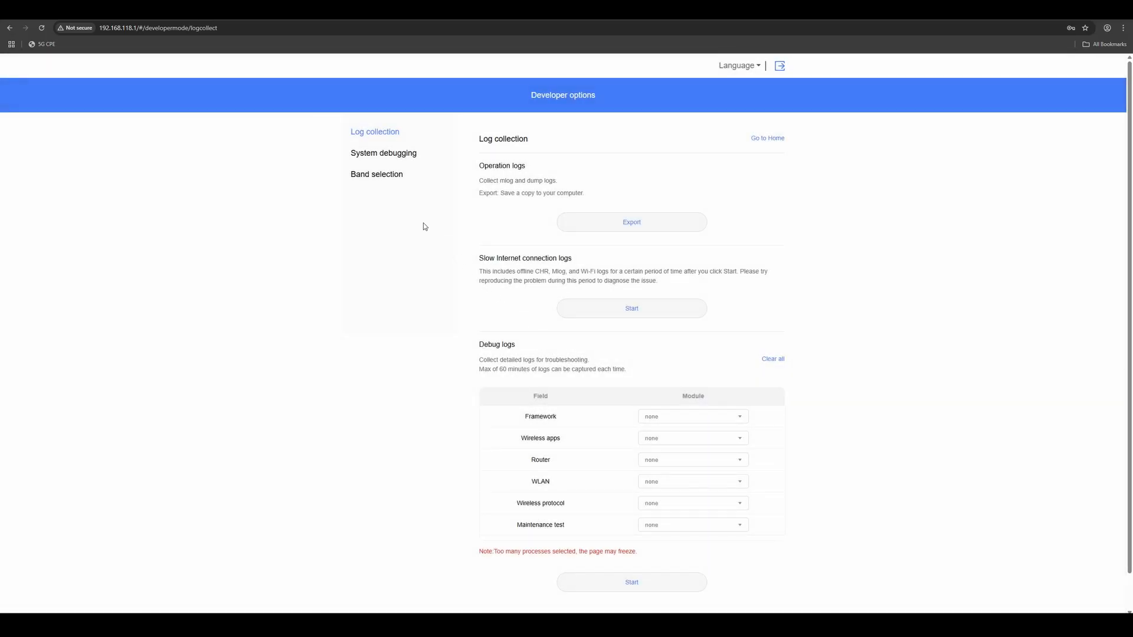
{"action": "left_click", "coordinate": [377, 175]}
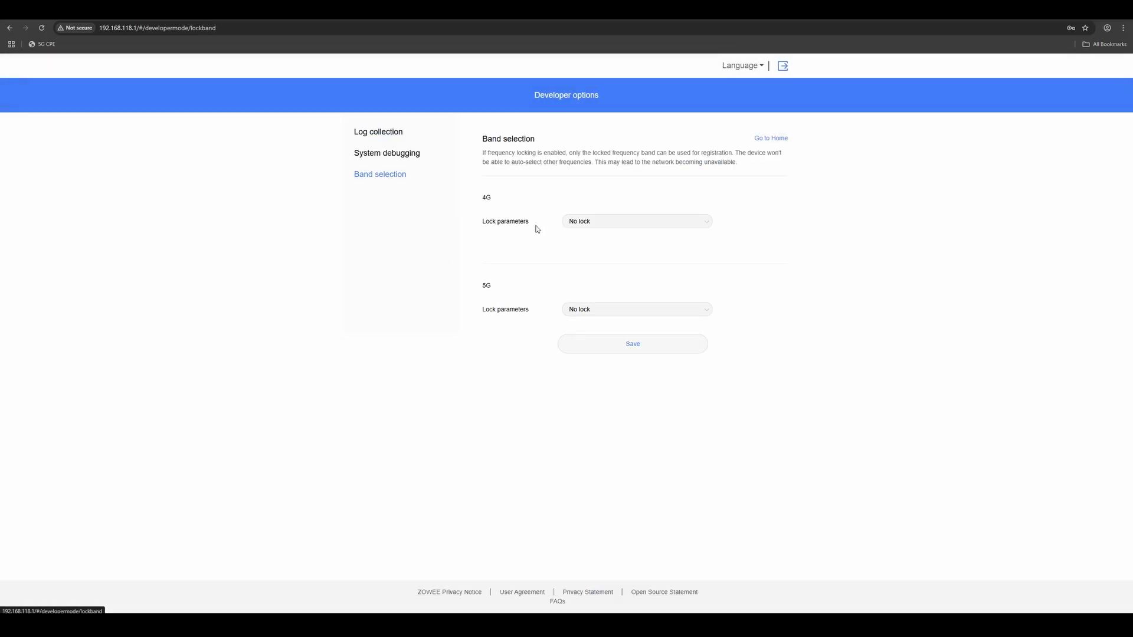
- Set 4G Lock parameters to Cell lock and save a B1 cell entry with frequency 497, PCI 64
{"action": "left_click", "coordinate": [635, 221]}
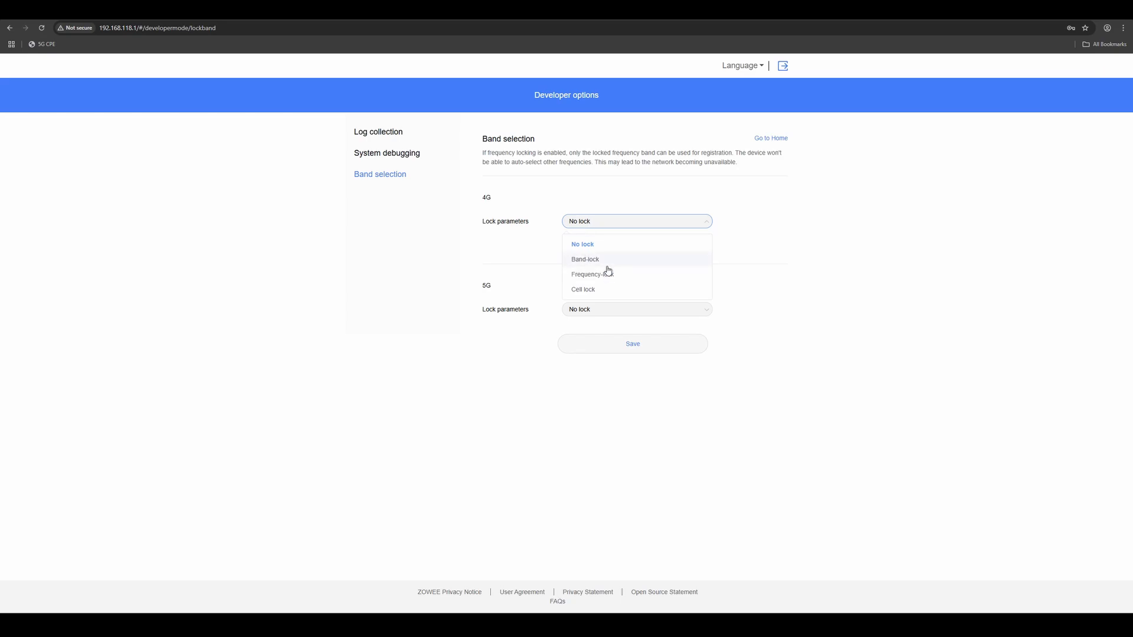
{"action": "mouse_move", "coordinate": [581, 289]}
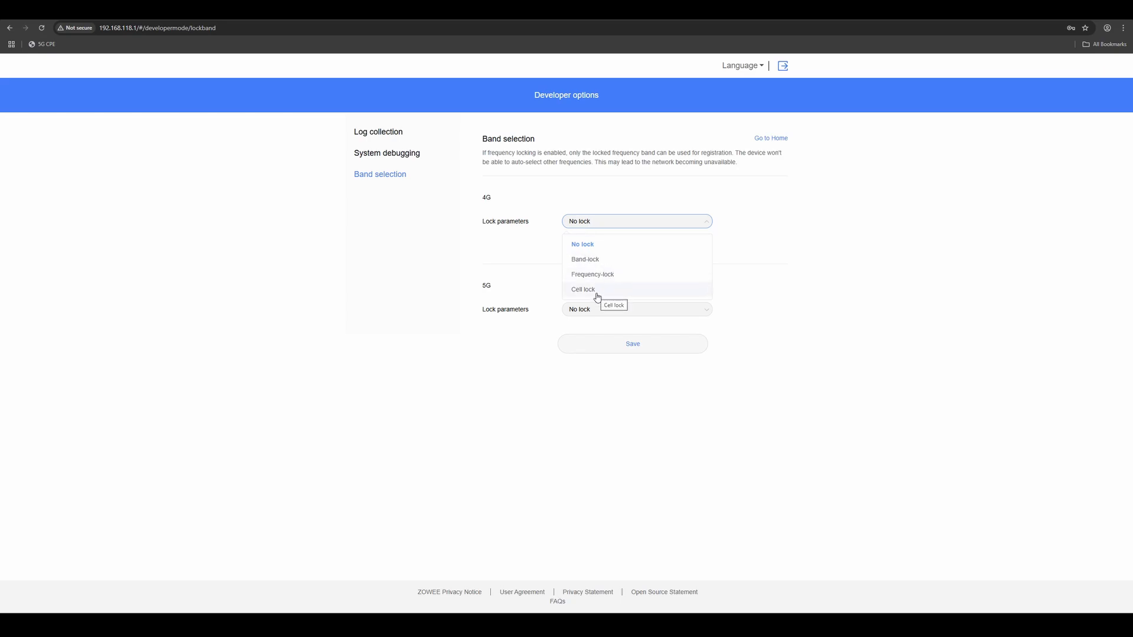
{"action": "left_click", "coordinate": [581, 289]}
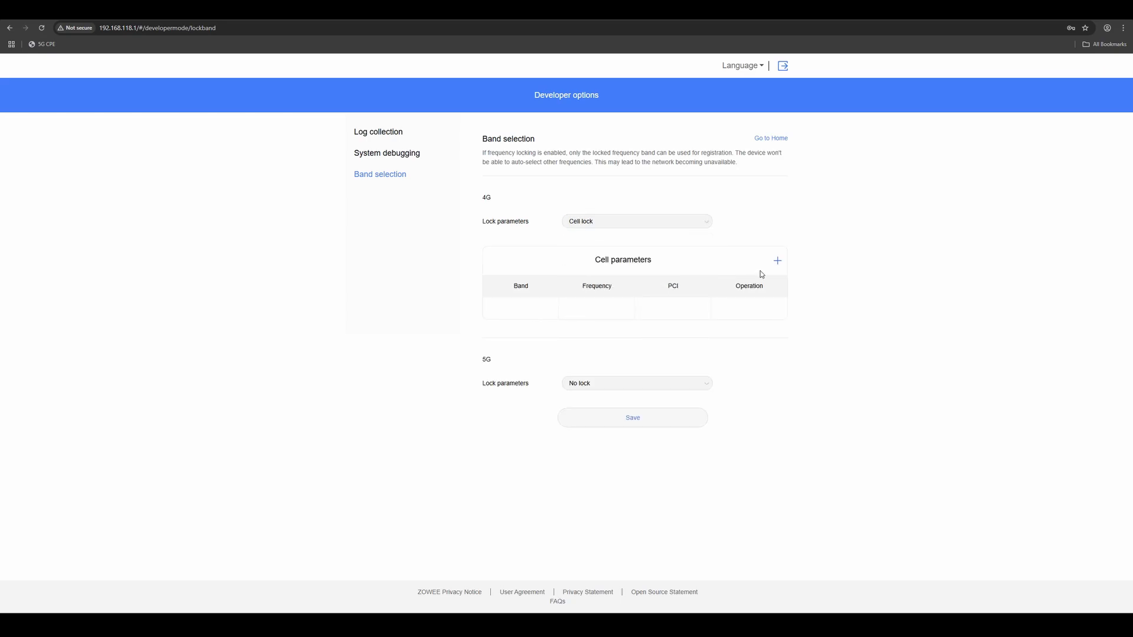
{"action": "left_click", "coordinate": [778, 259]}
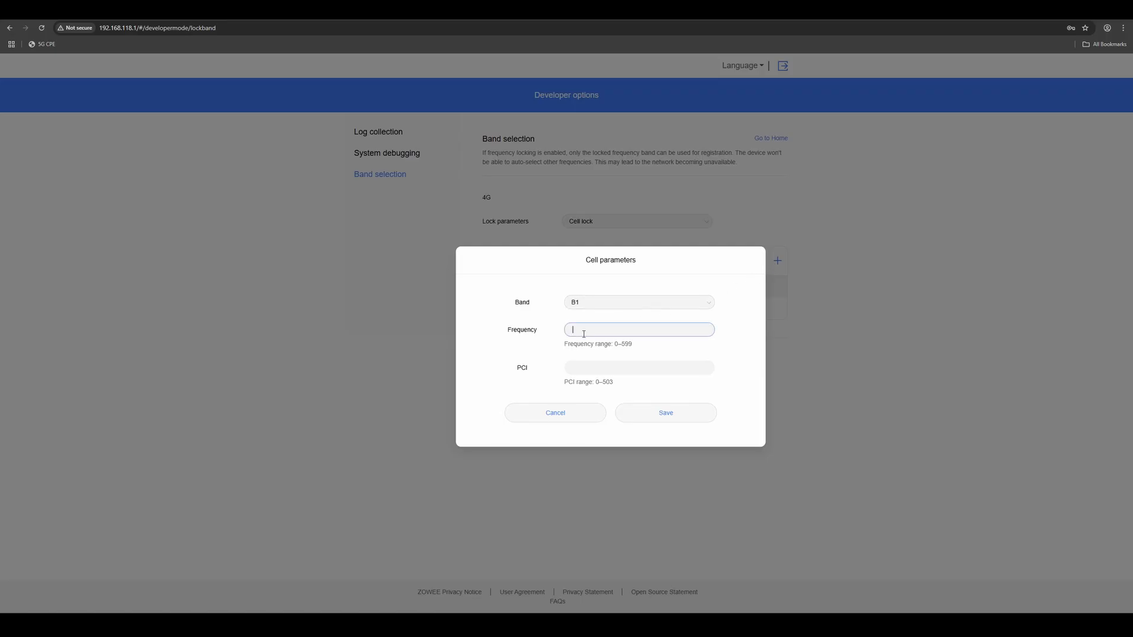
{"action": "type", "text": "497"}
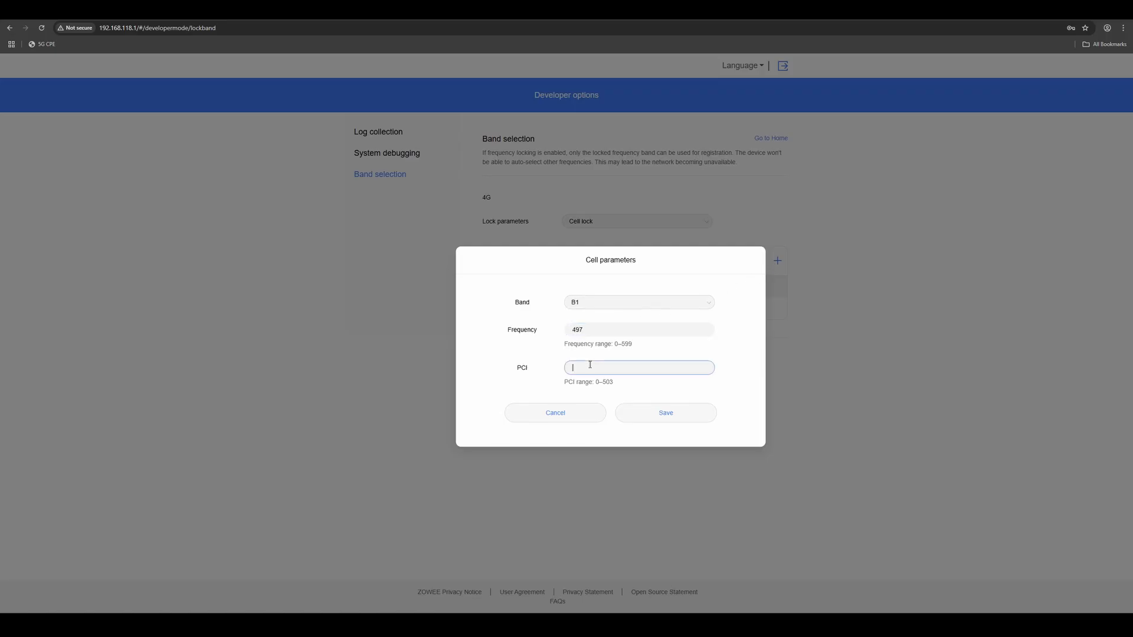
{"action": "type", "text": "64"}
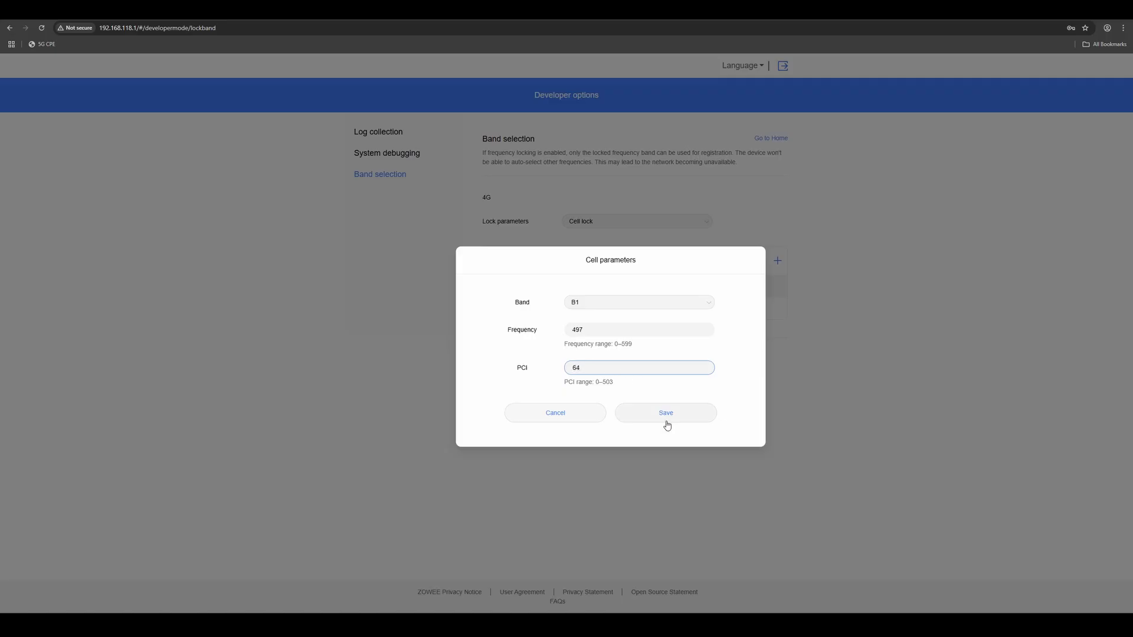
{"action": "left_click", "coordinate": [665, 413]}
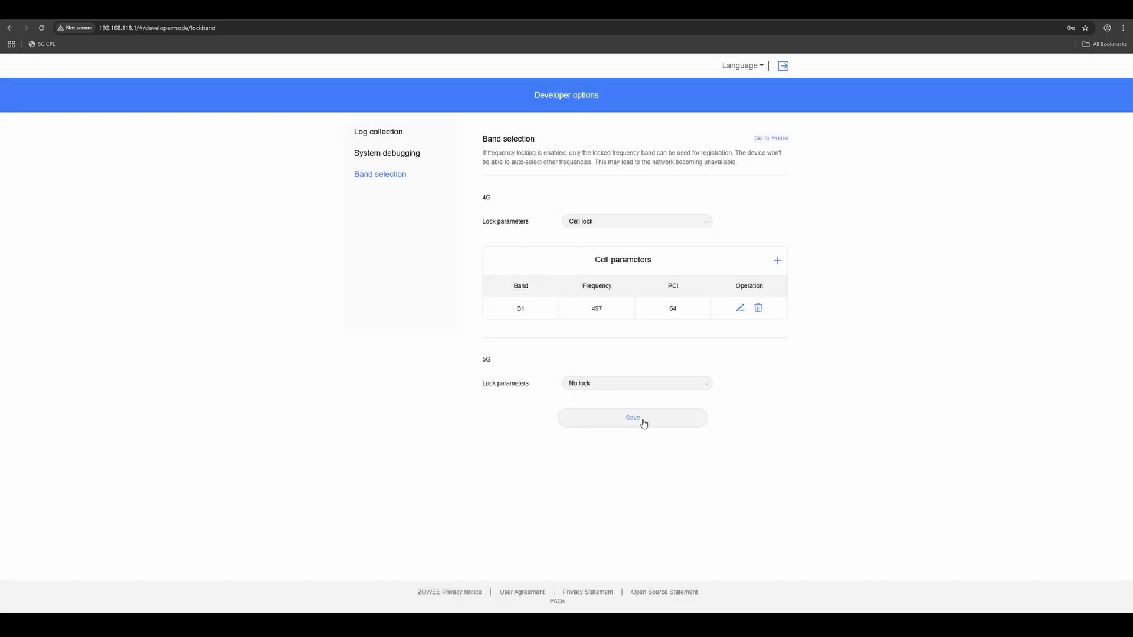
{"action": "left_click", "coordinate": [632, 418]}
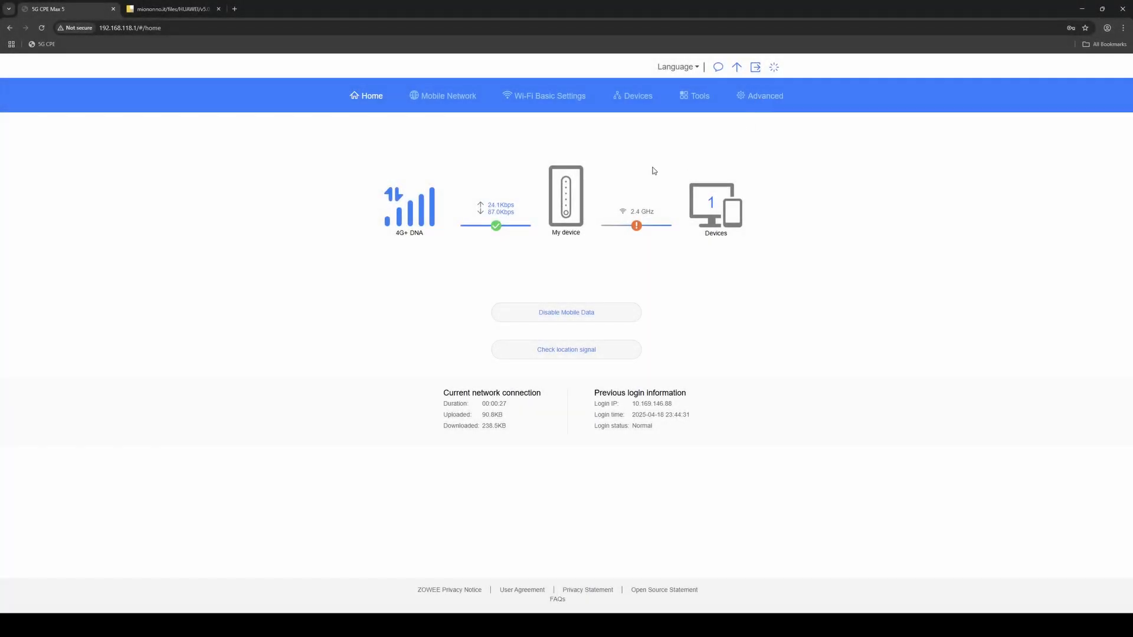
- Select and copy the whole Mionono band script to run it as a bookmarklet on the modem home page
{"action": "left_click", "coordinate": [171, 8]}
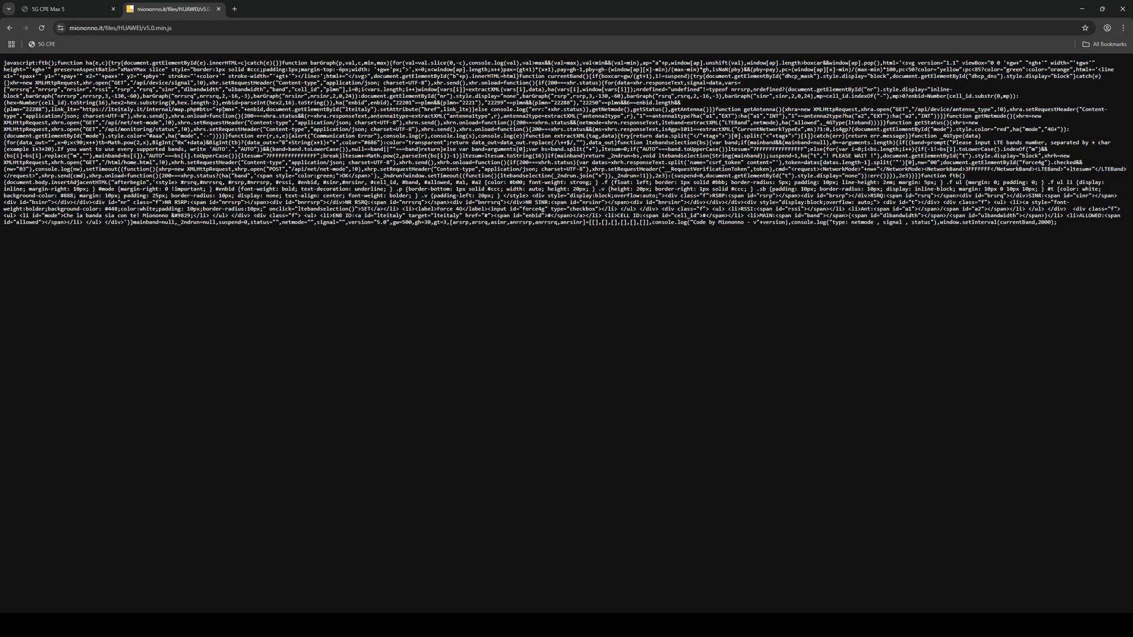
{"action": "mouse_move", "coordinate": [223, 242]}
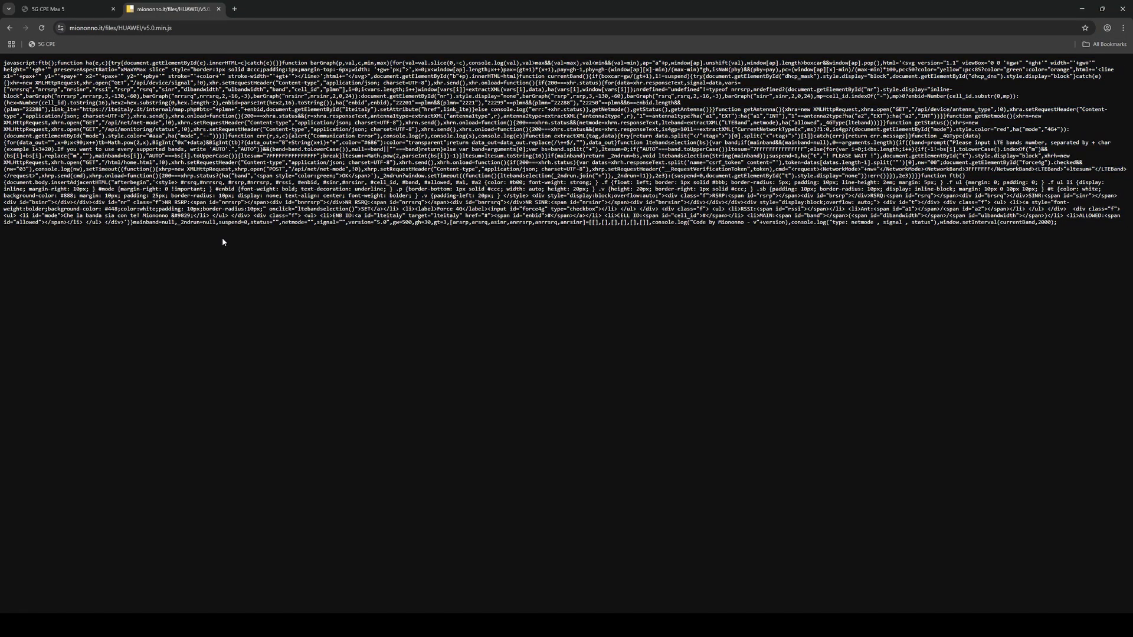
{"action": "key", "text": "ctrl+a"}
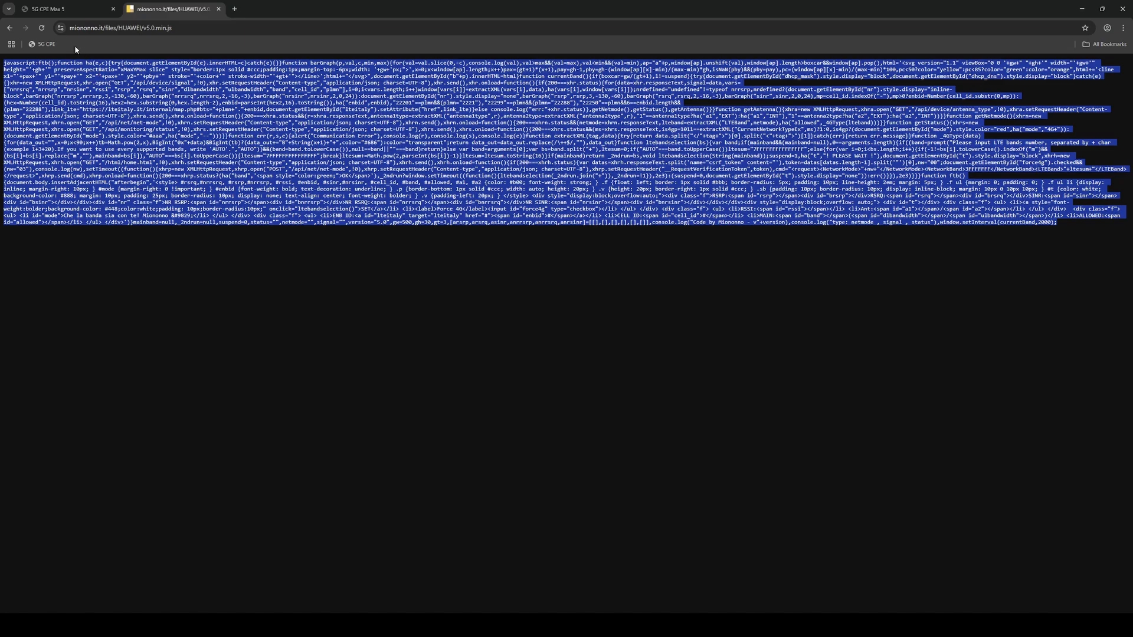
{"action": "right_click", "coordinate": [43, 44]}
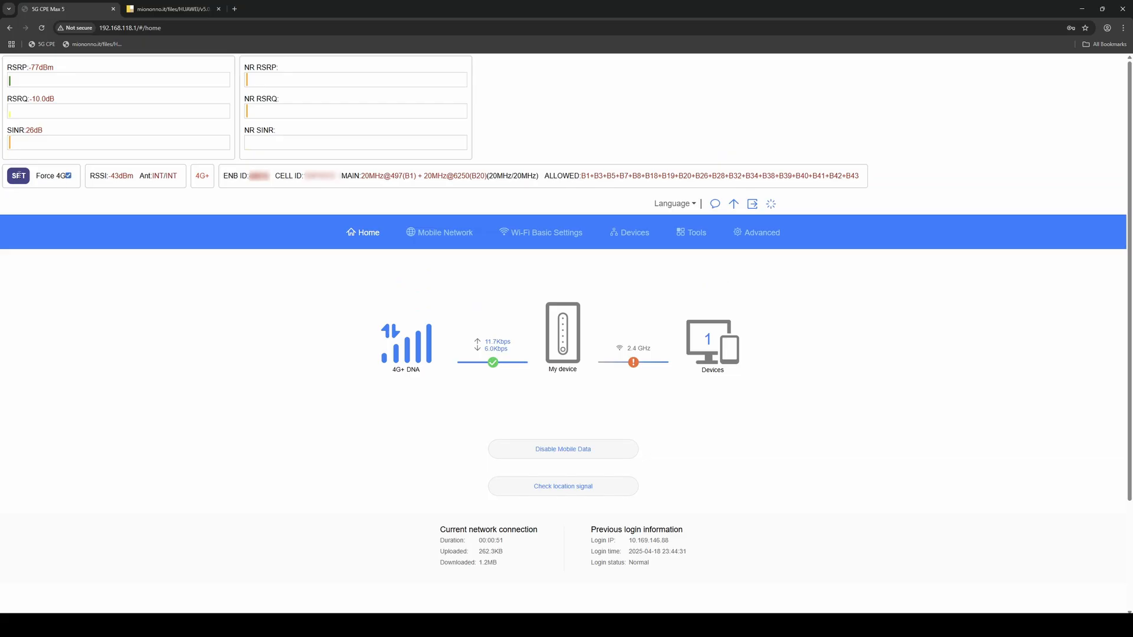
- Use the script's SET prompt to limit LTE bands to 1+3+20 instead of AUTO
{"action": "left_click", "coordinate": [18, 176]}
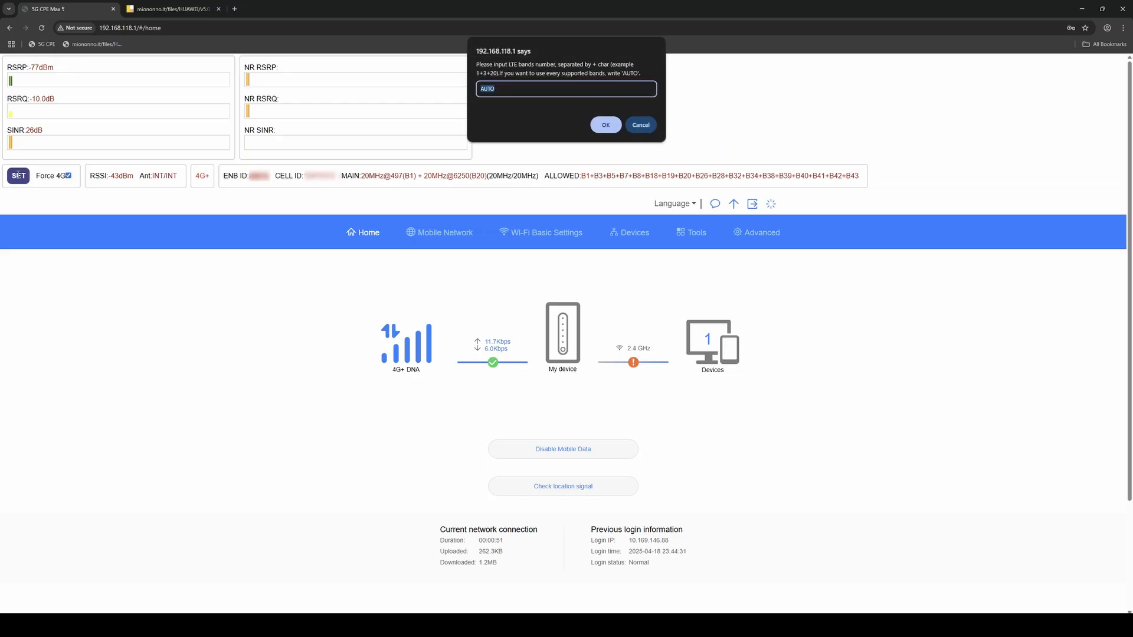
{"action": "mouse_move", "coordinate": [474, 100]}
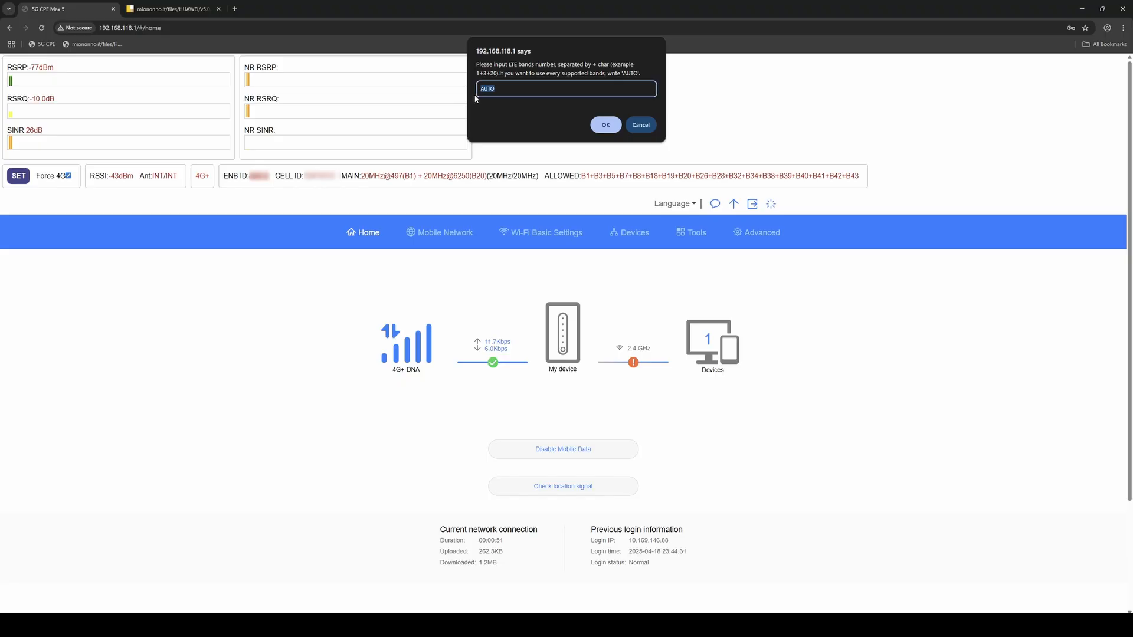
{"action": "type", "text": "1+"}
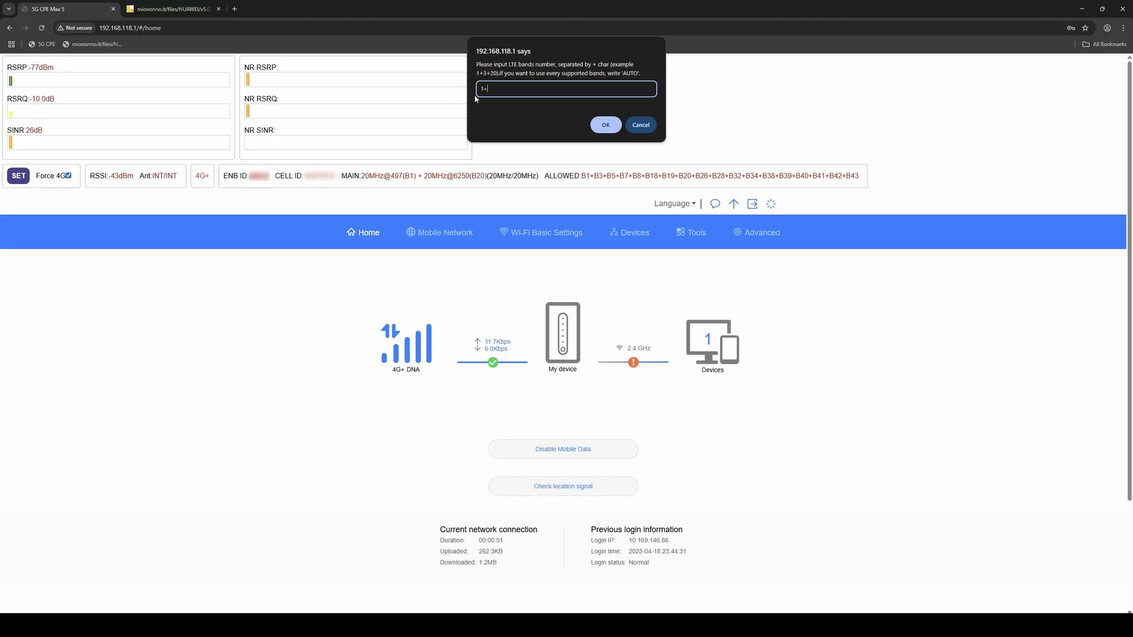
{"action": "type", "text": "3+20"}
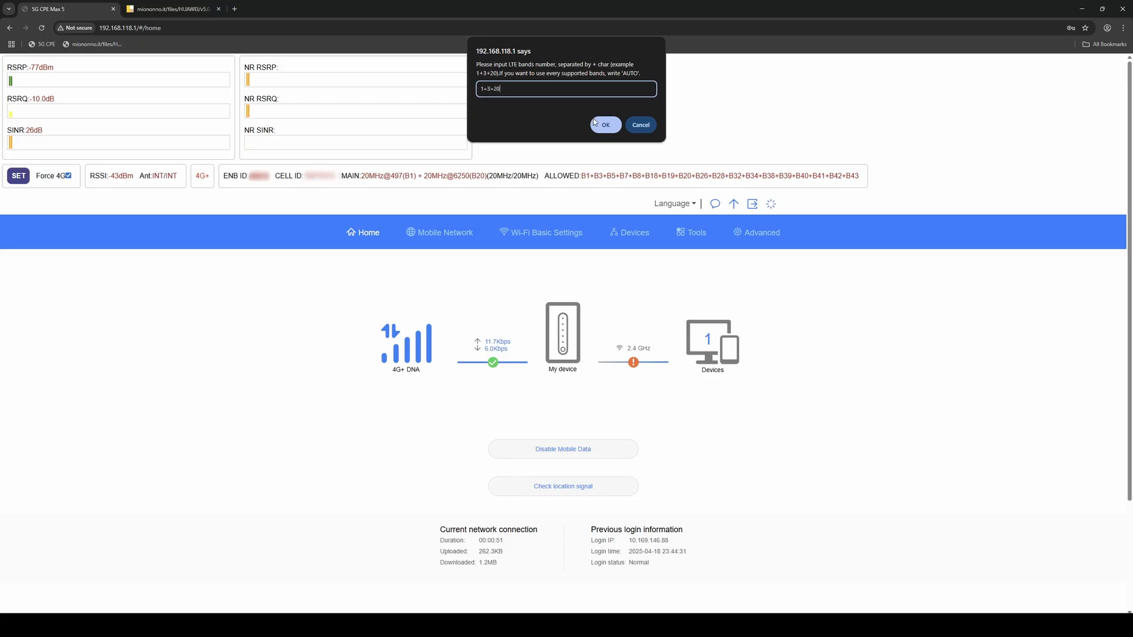
{"action": "left_click", "coordinate": [604, 124]}
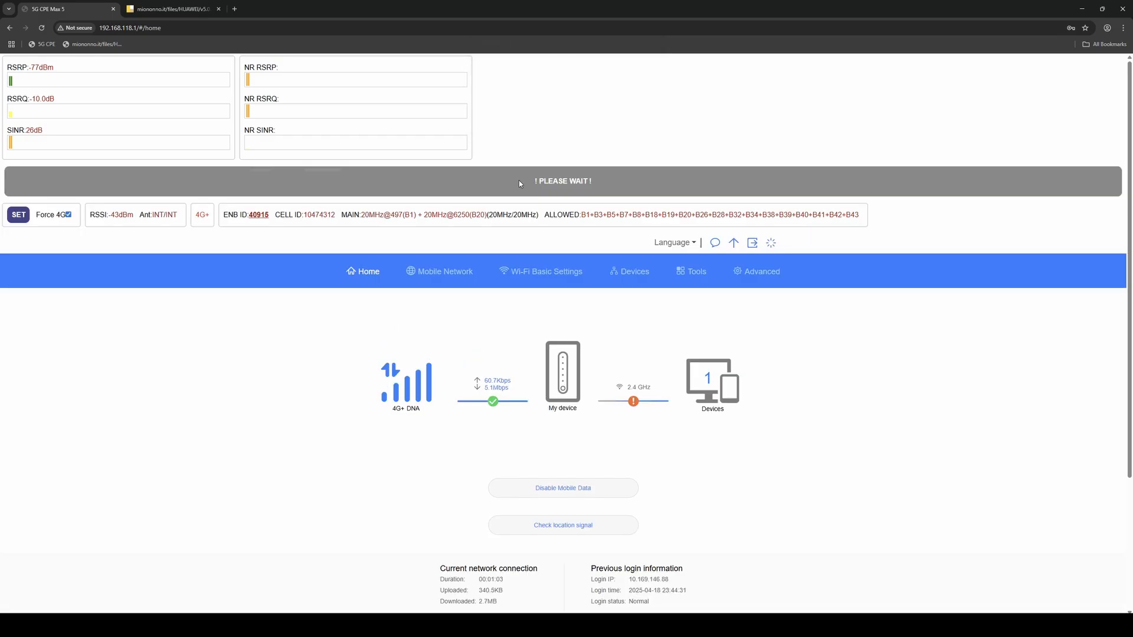